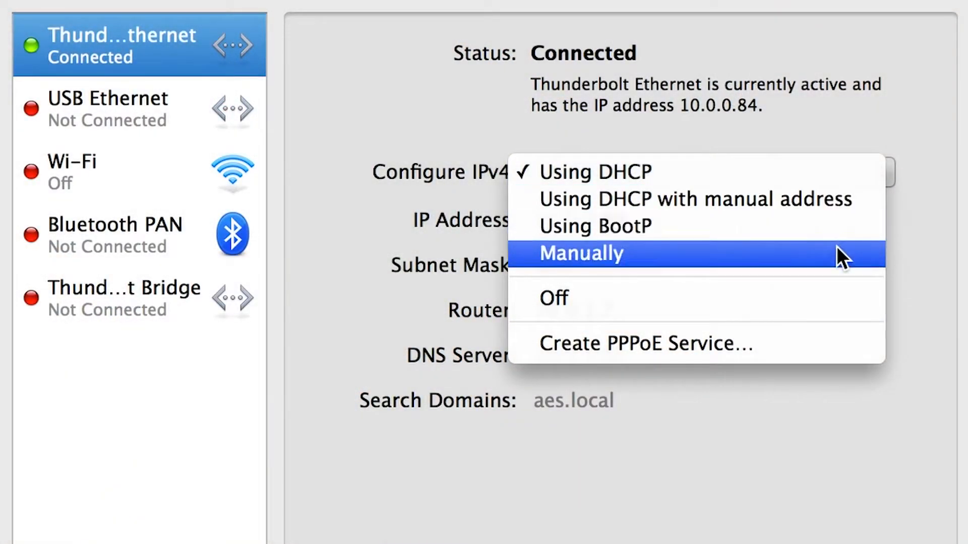
Switch Thunderbolt Ethernet to a manual IPv4 address of 192.168.1.250
click(581, 253)
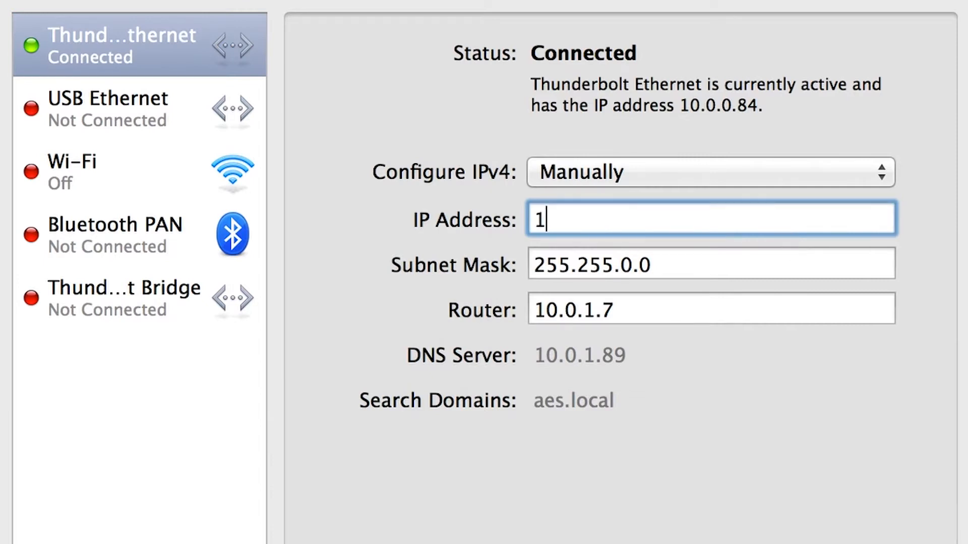
text(92.168.1.250)
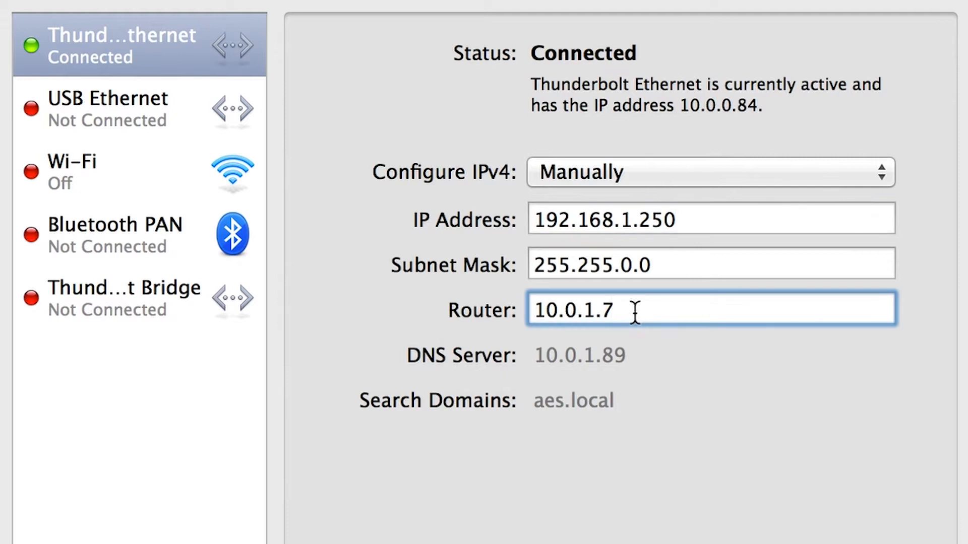
text(192.1)
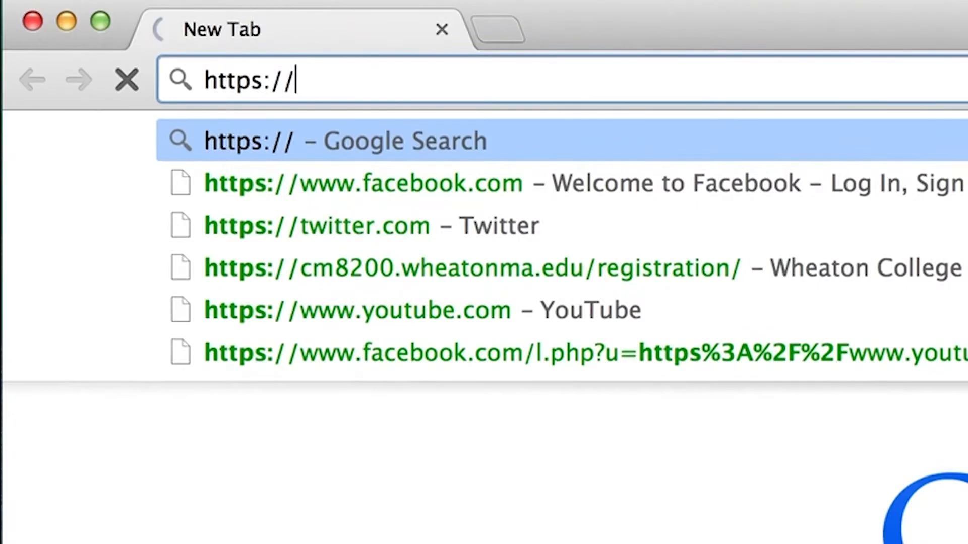
text(192)
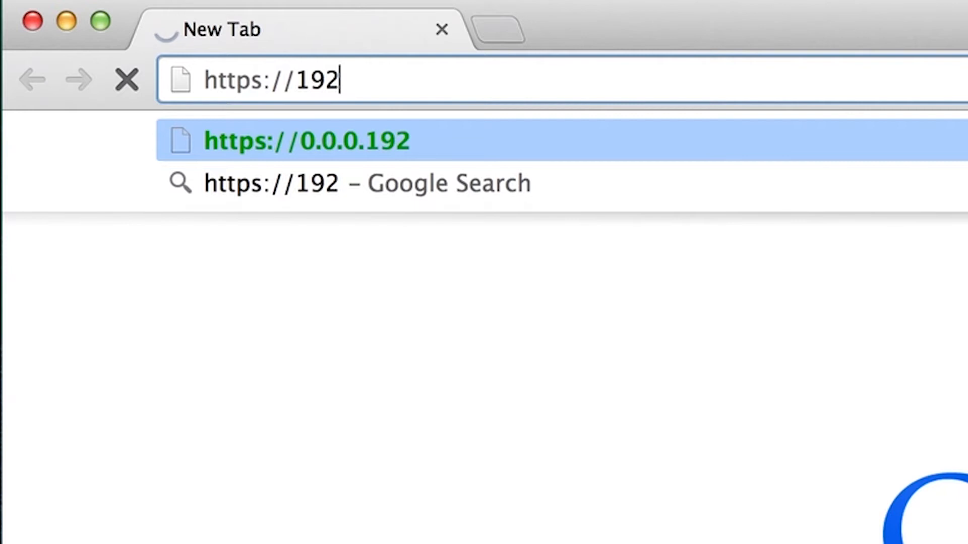
text(.)
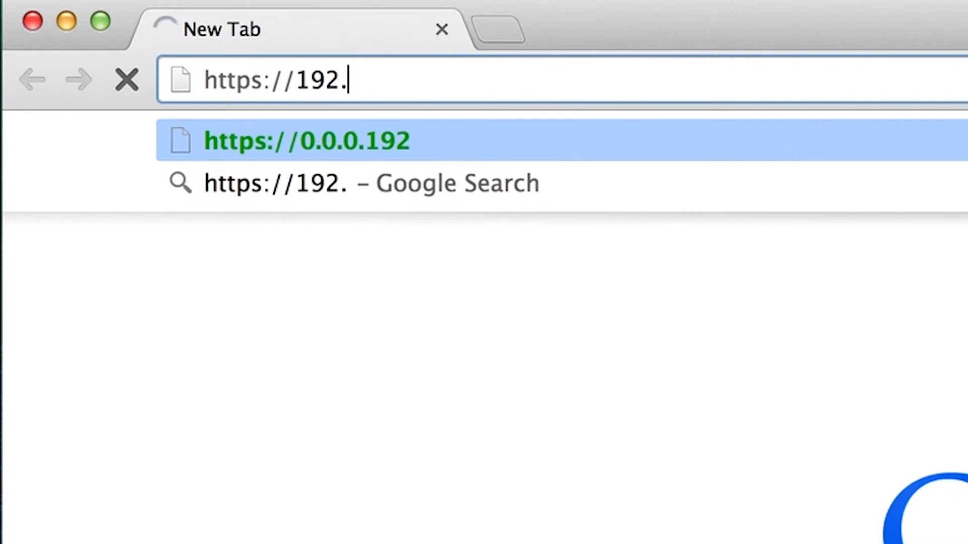
text(1)
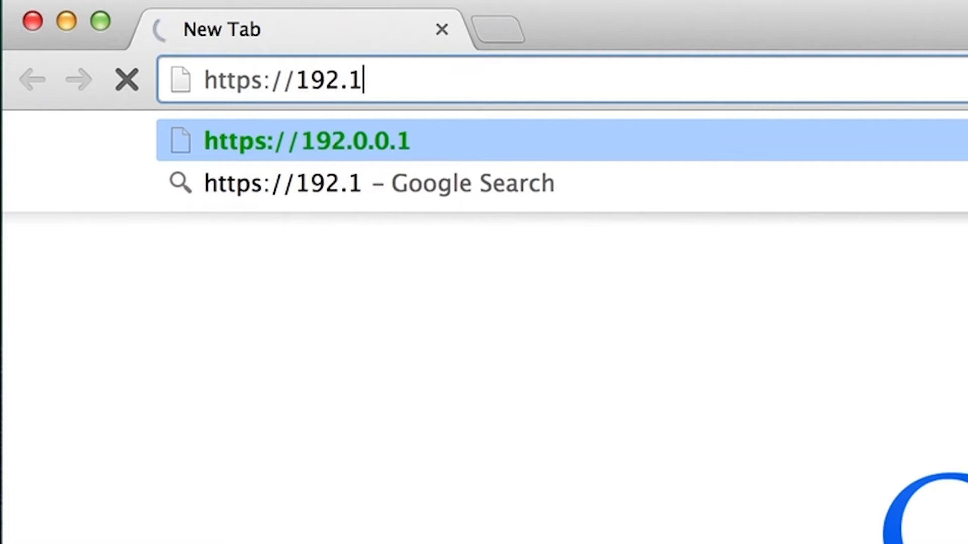
text(68)
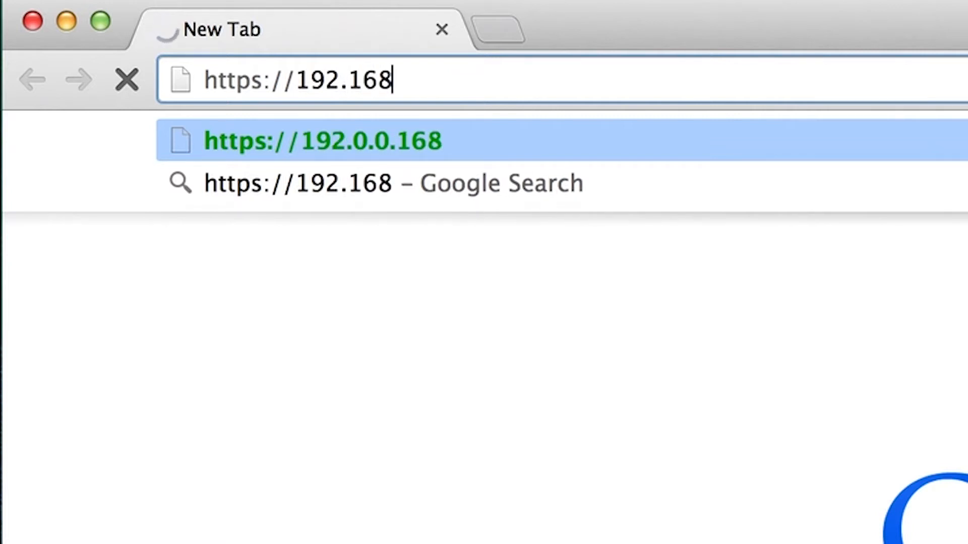
text(.1)
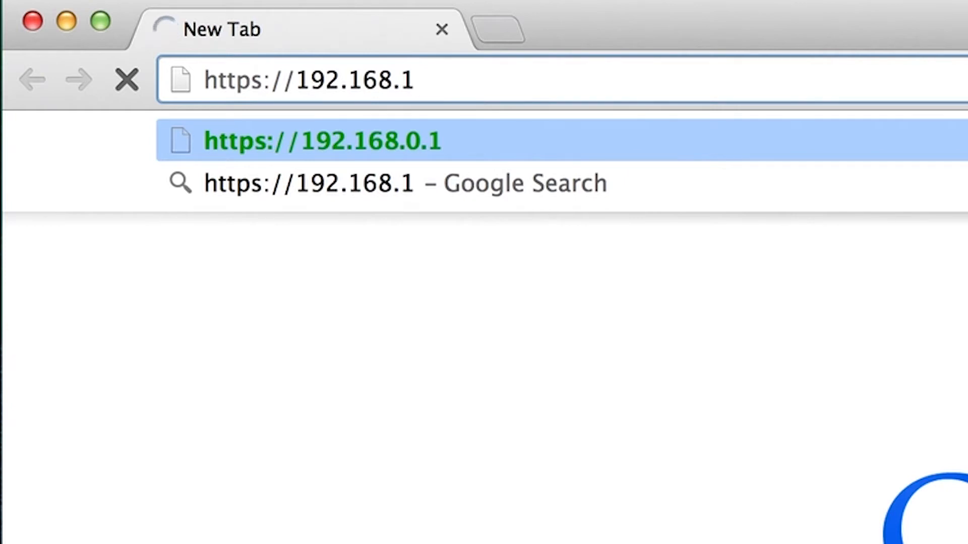
text(.)
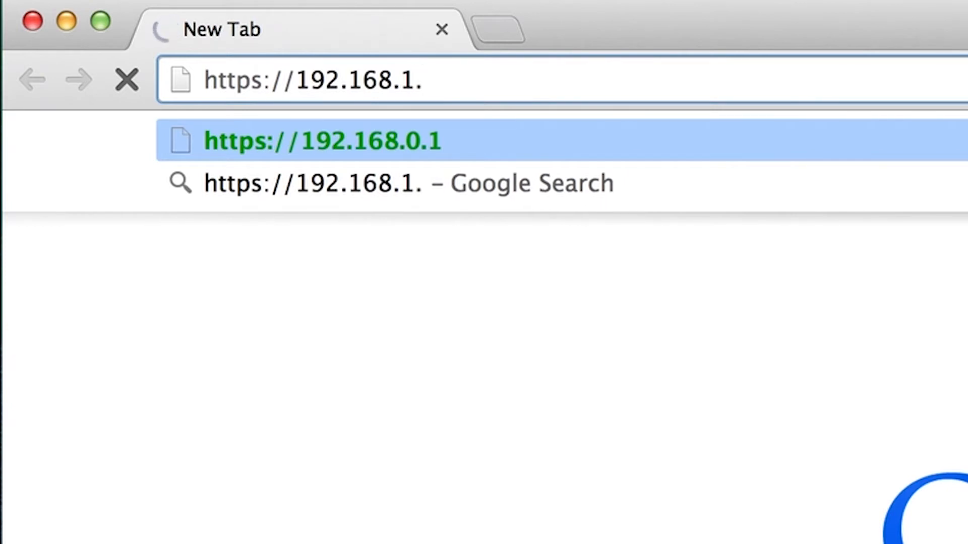
text(2)
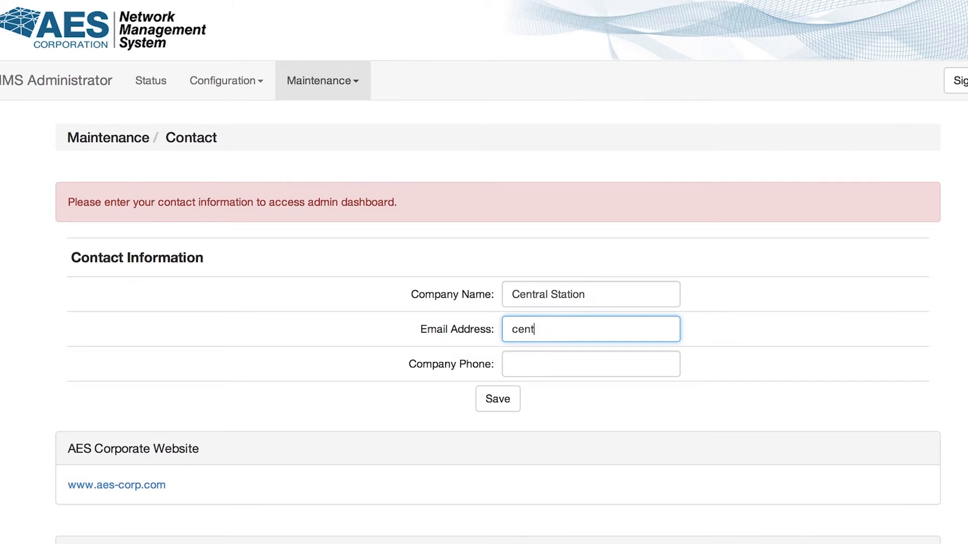
click(590, 364)
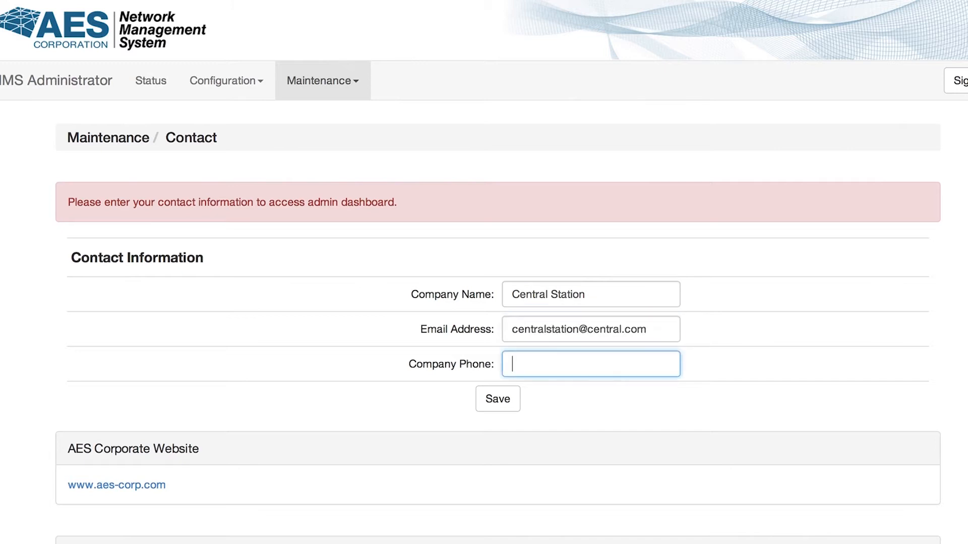
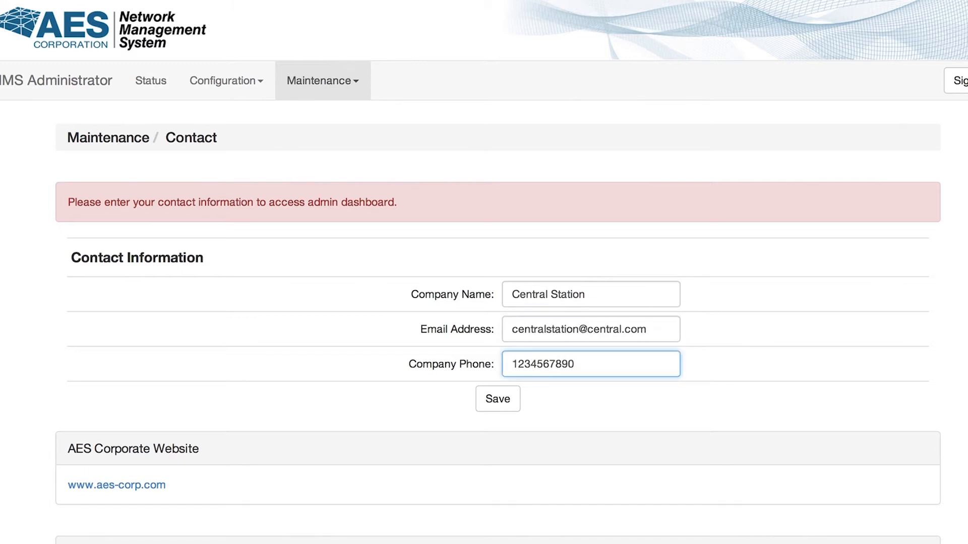
click(498, 399)
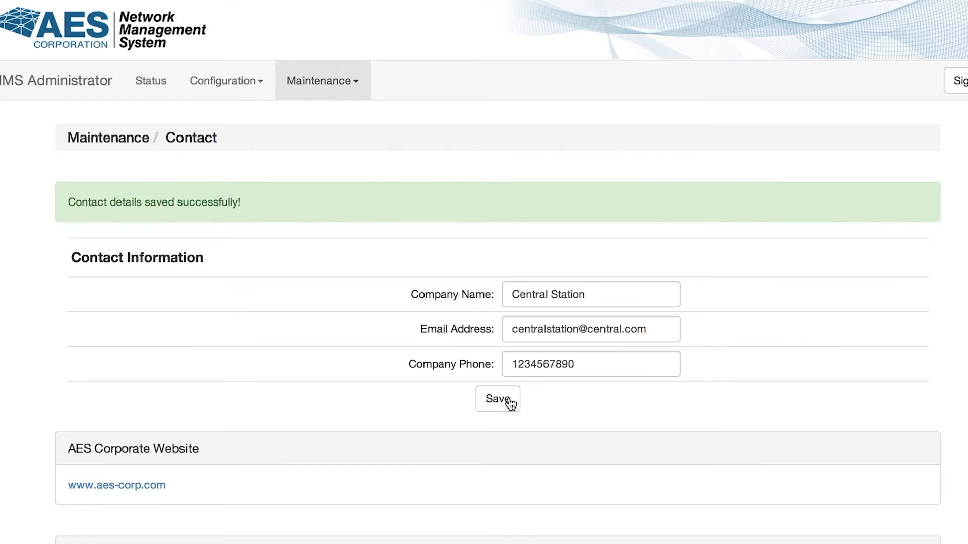
click(224, 81)
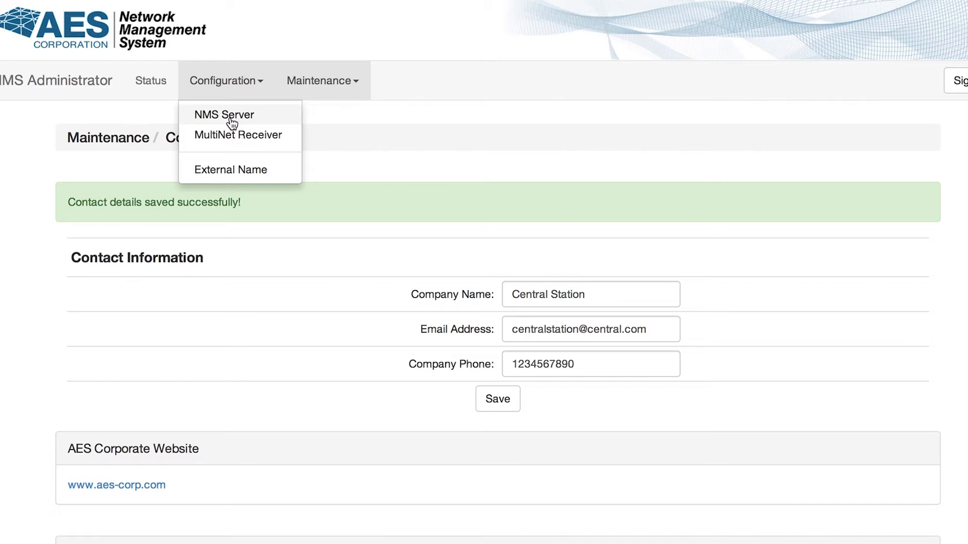
Set NMS Server IP 10.0.9.129, mask 255.255.0.0, gateway 10.0.1.7, and confirm
click(223, 115)
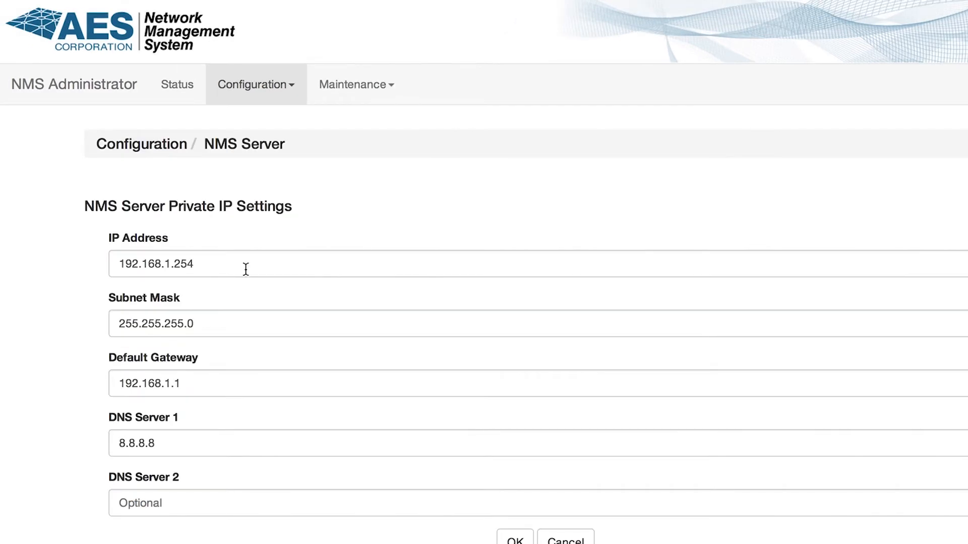
text(10.0.1.)
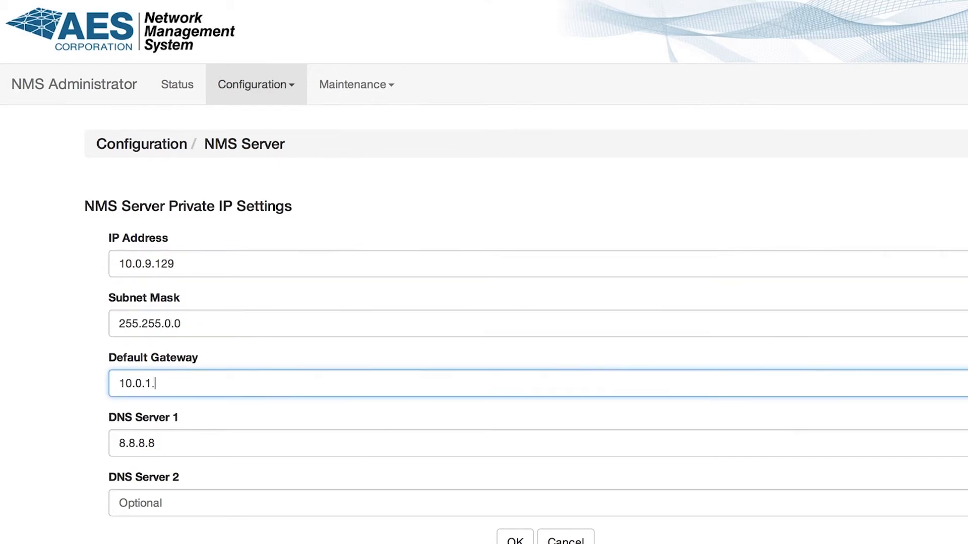
click(518, 541)
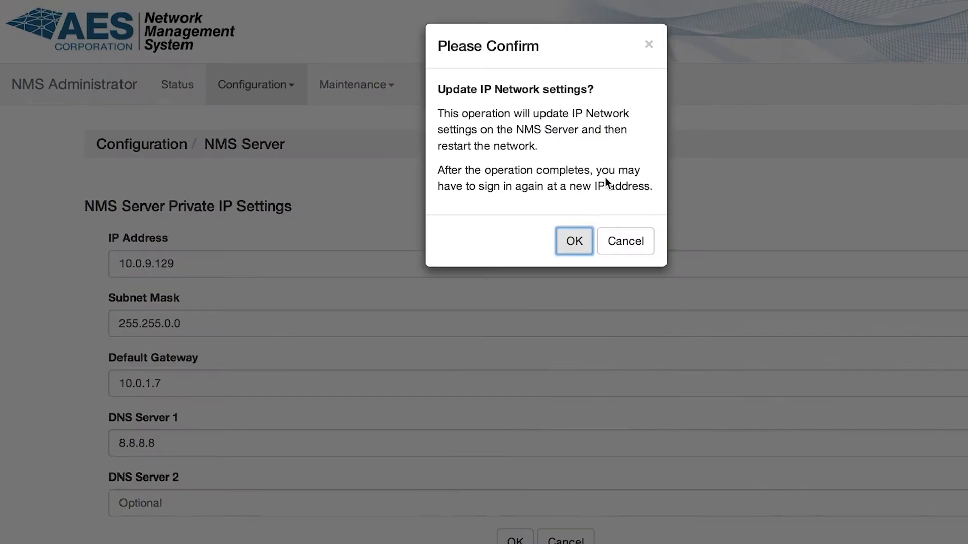
click(573, 241)
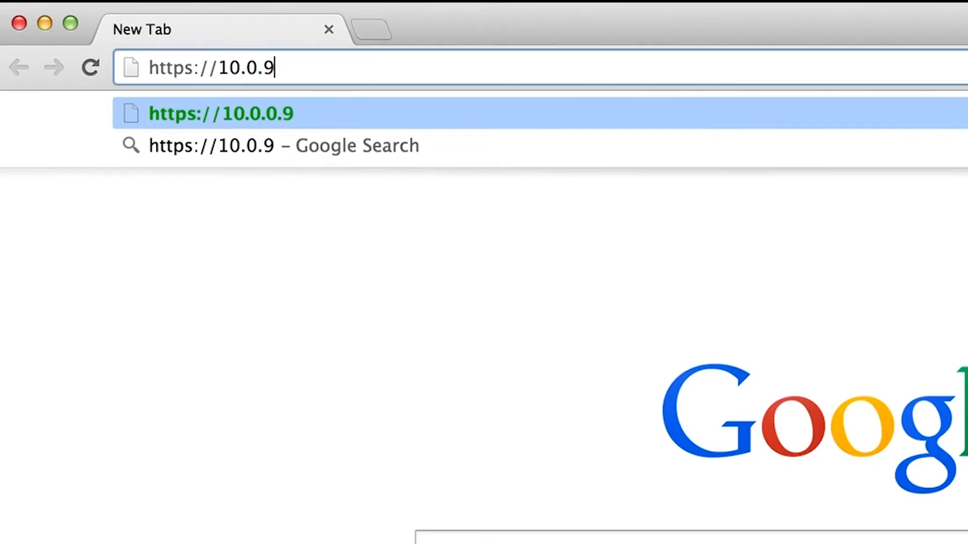
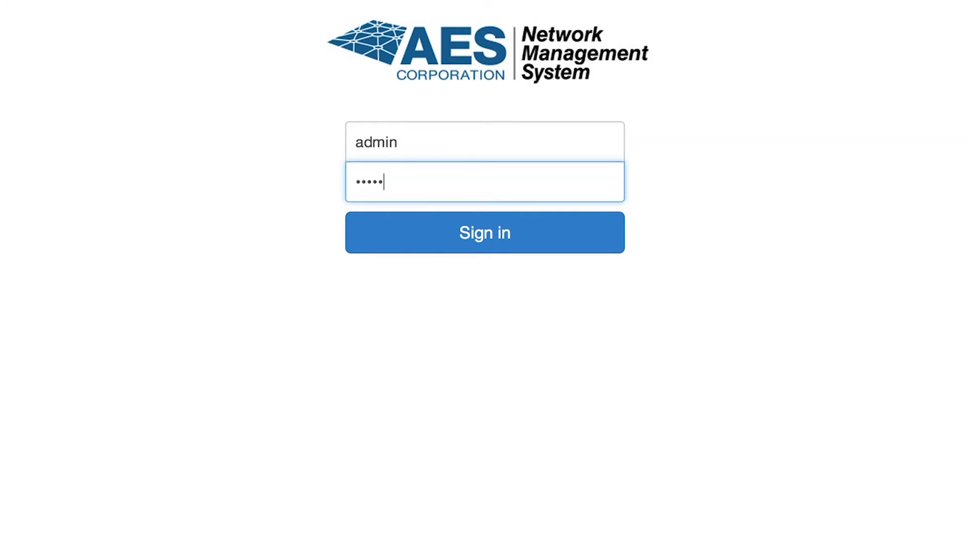
click(485, 233)
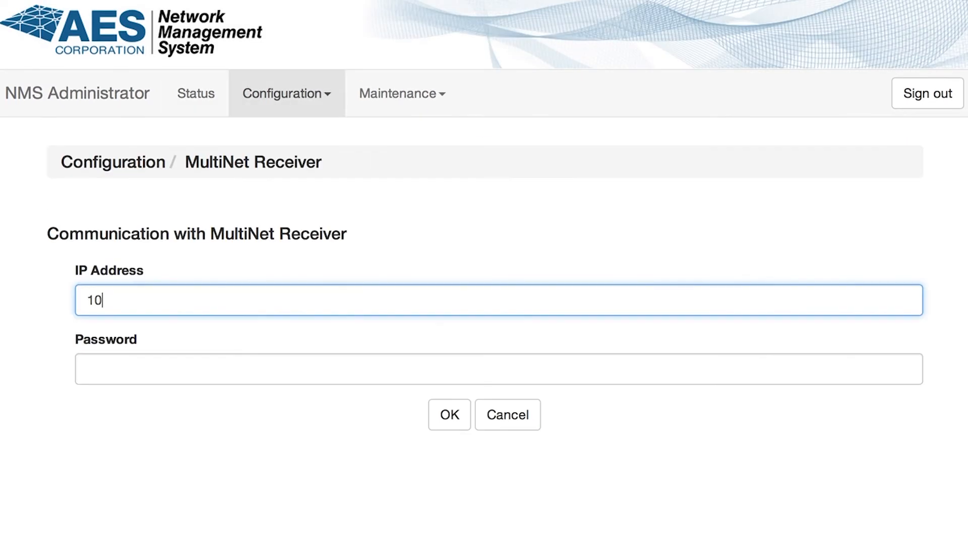
Save 10.0.9.3 as the MultiNet Receiver IP address
text(.0)
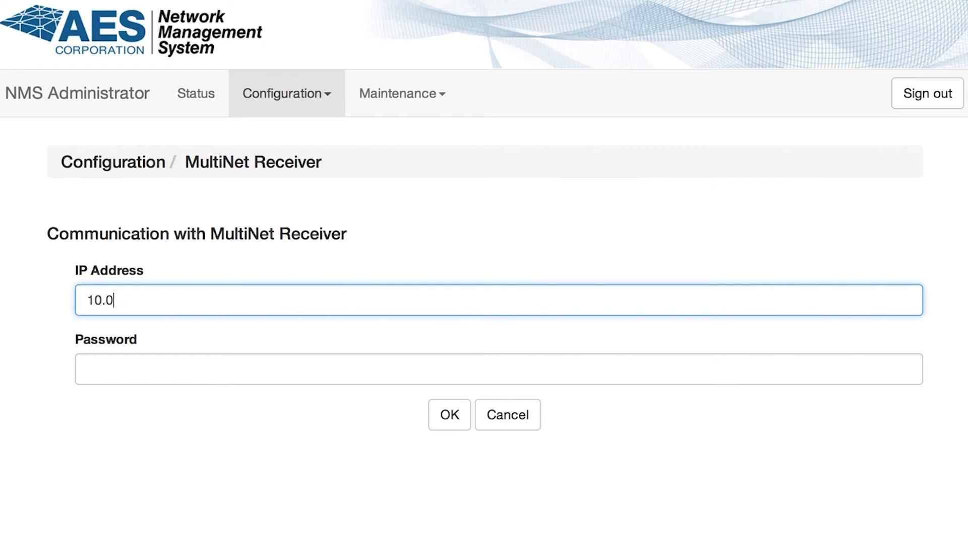
text(.)
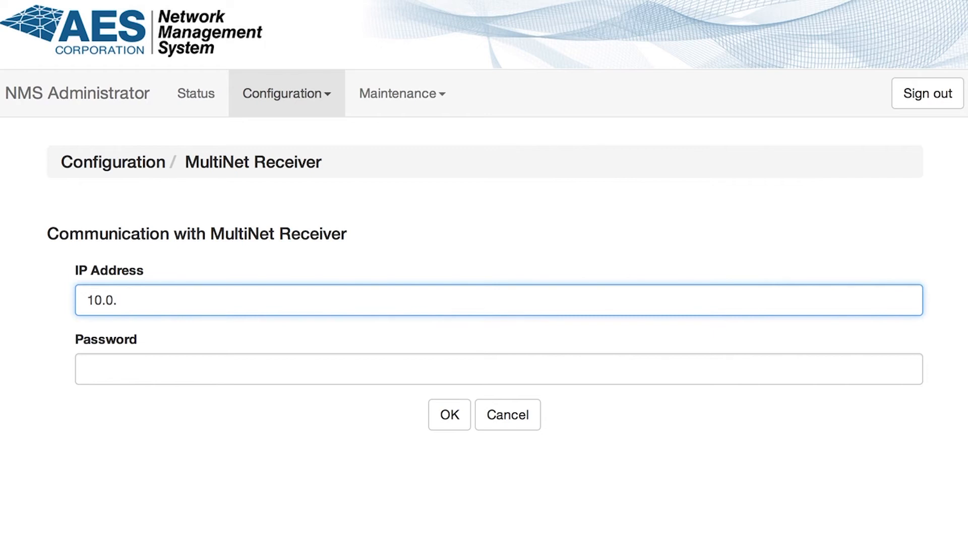
click(449, 414)
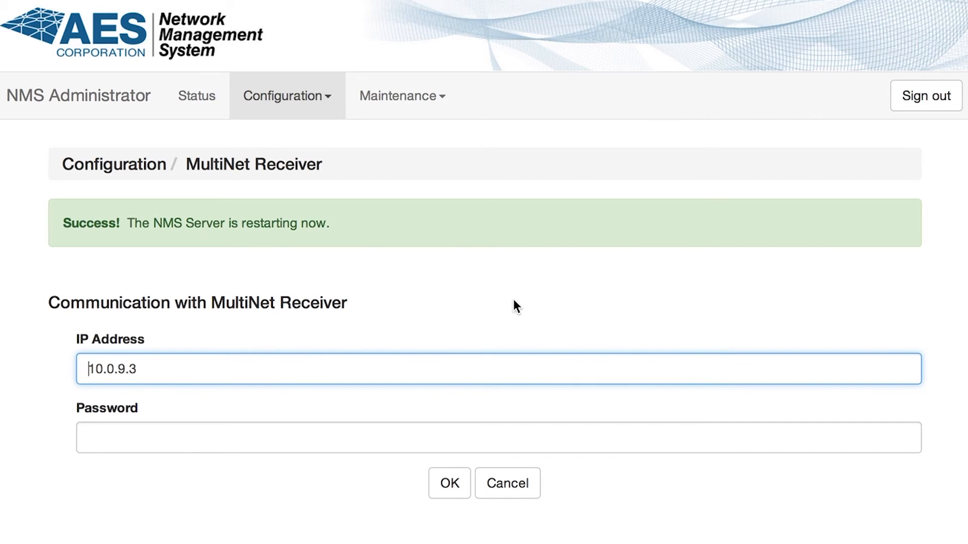
mouse_move(500, 286)
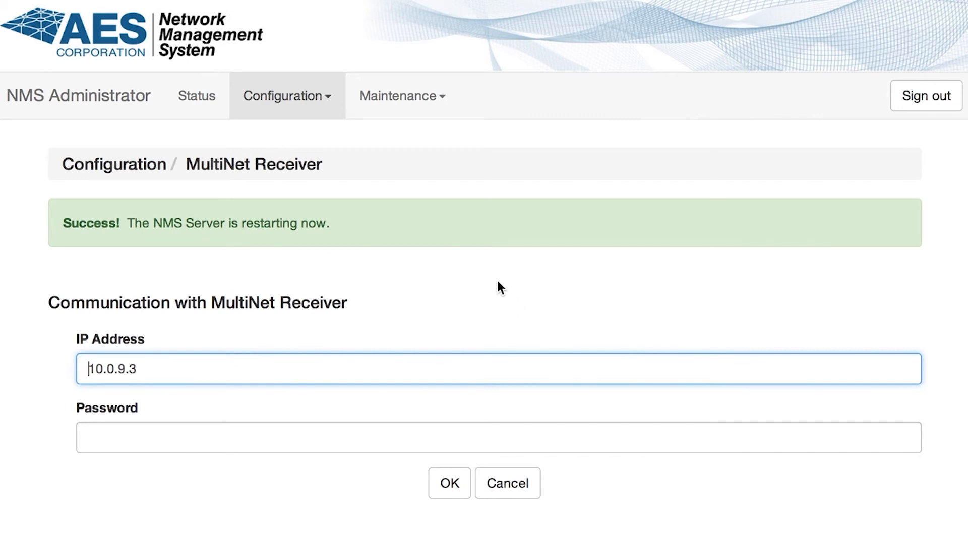
mouse_move(367, 241)
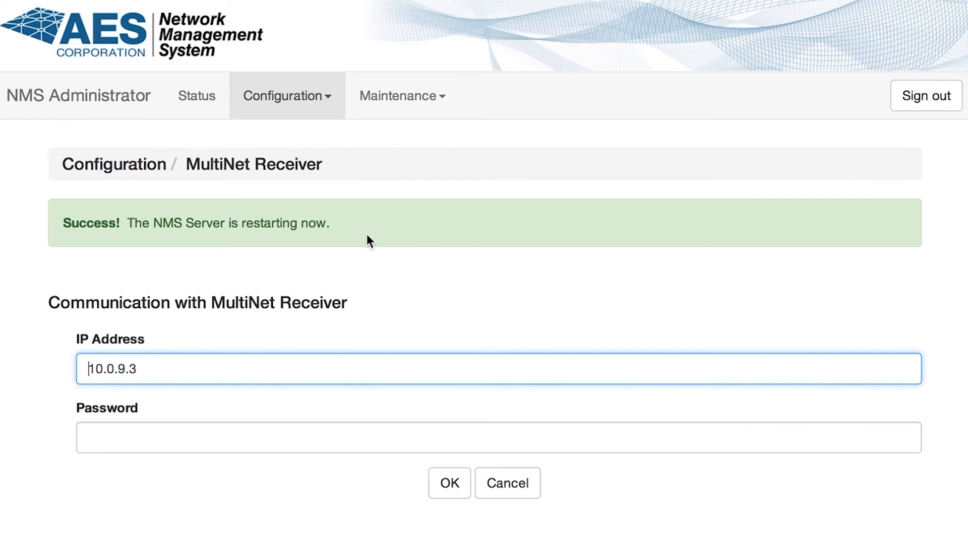
mouse_move(260, 224)
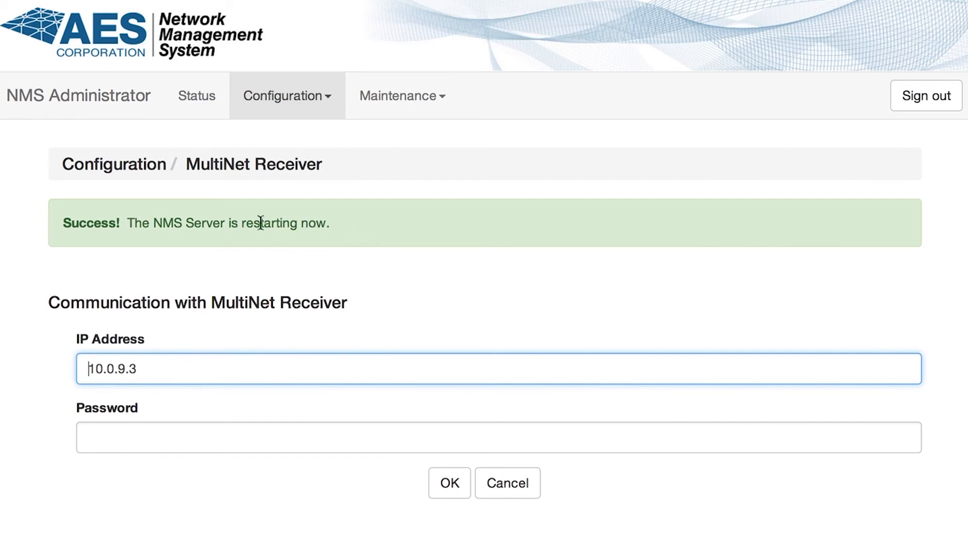
mouse_move(131, 230)
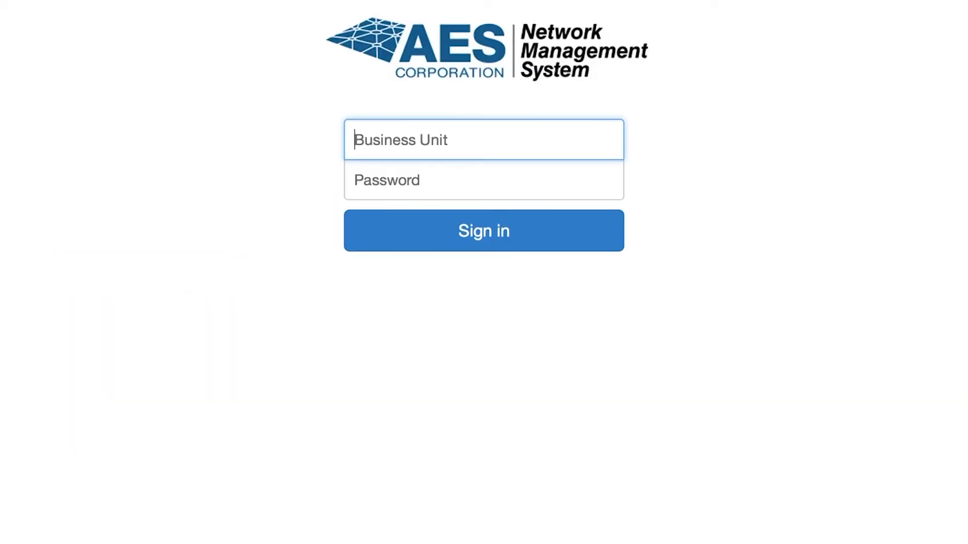
Sign in again with Business Unit 'admin' and the password
text(admin)
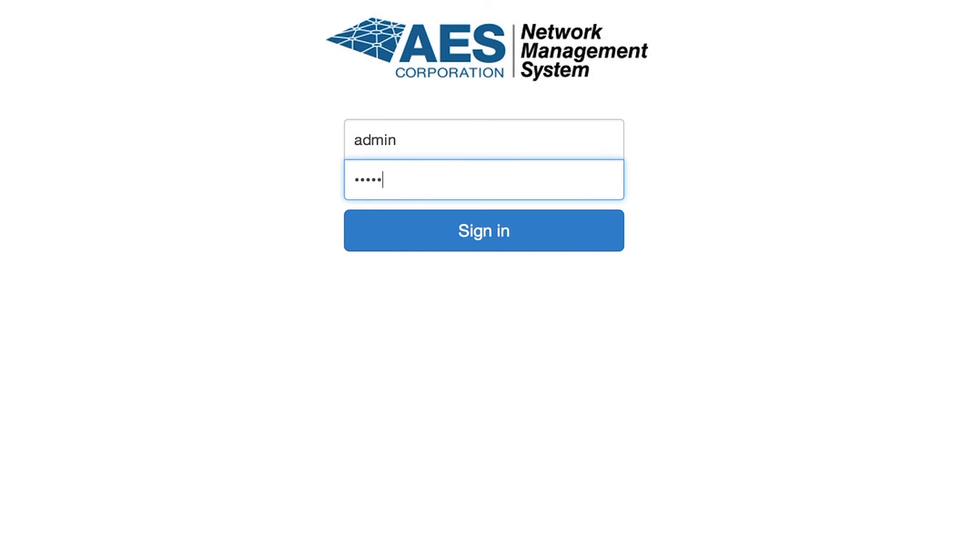
click(483, 230)
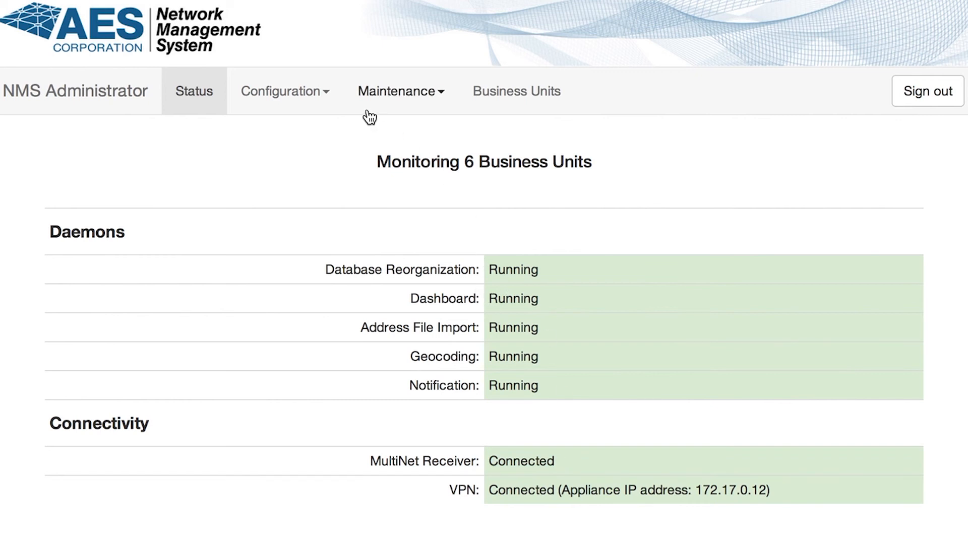
mouse_move(512, 100)
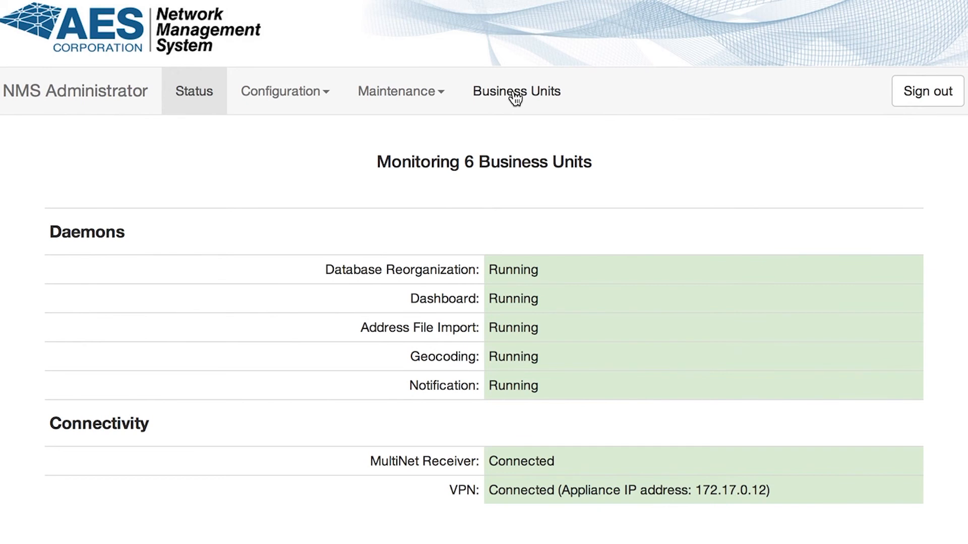
Open the BU2 dashboard from Business Units and scroll through its health overview
click(517, 92)
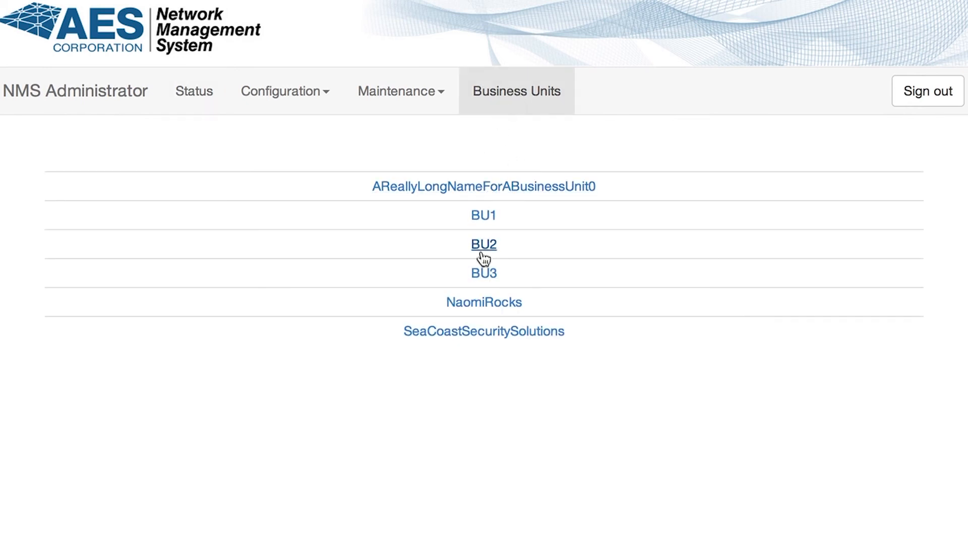
click(483, 245)
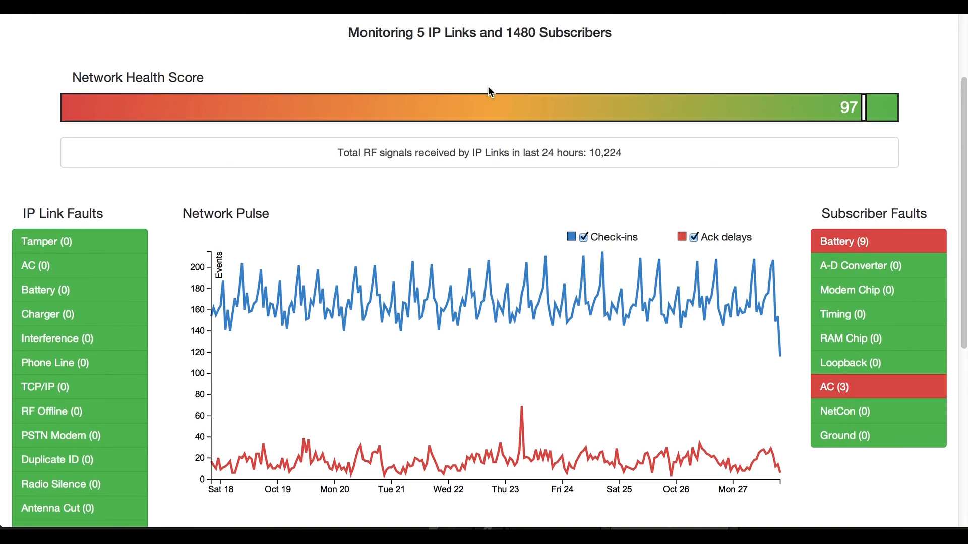
scroll(down, 3)
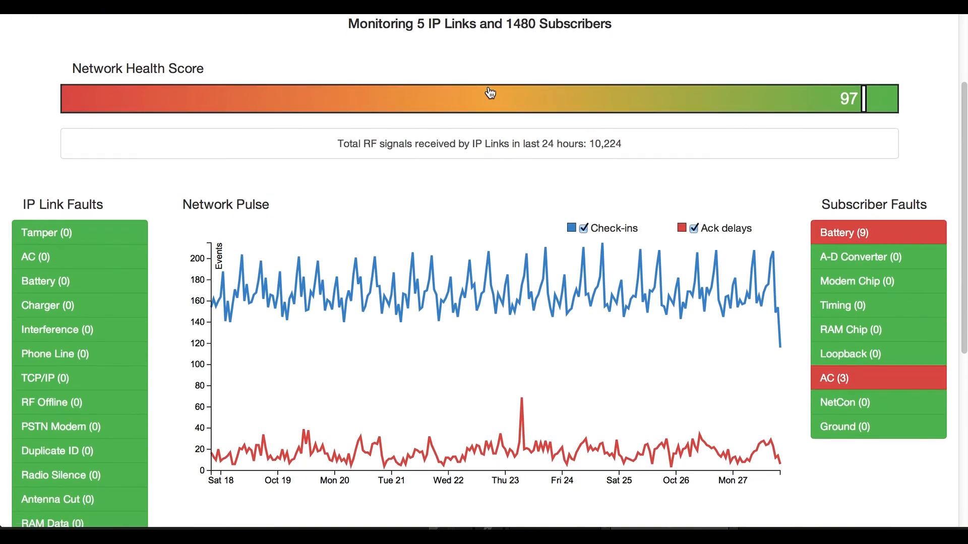